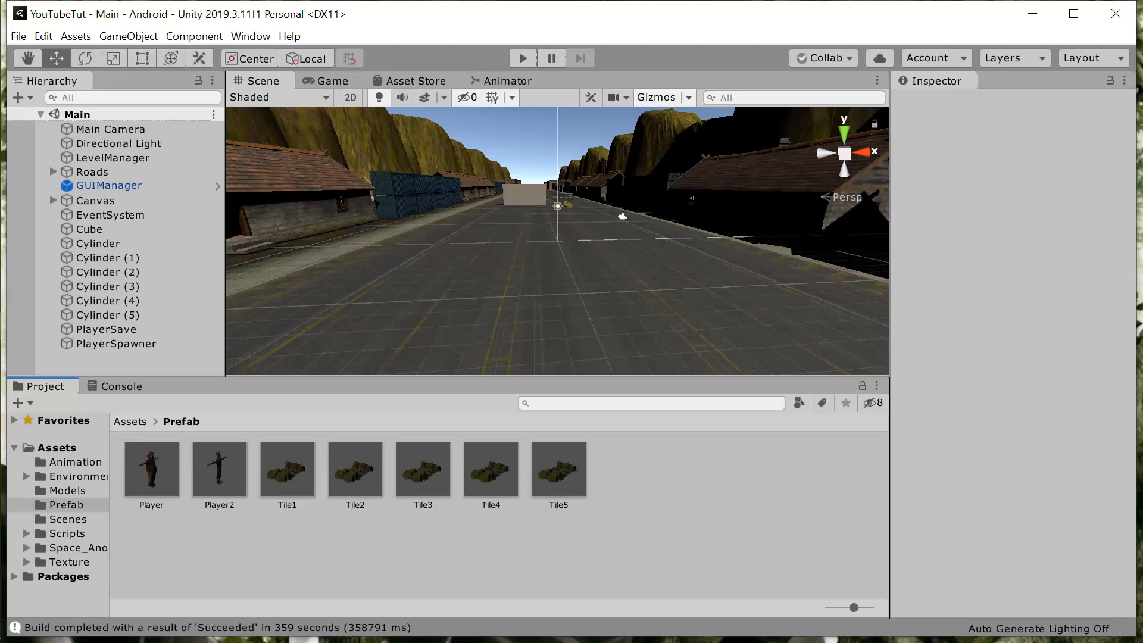
mouse_move(518, 631)
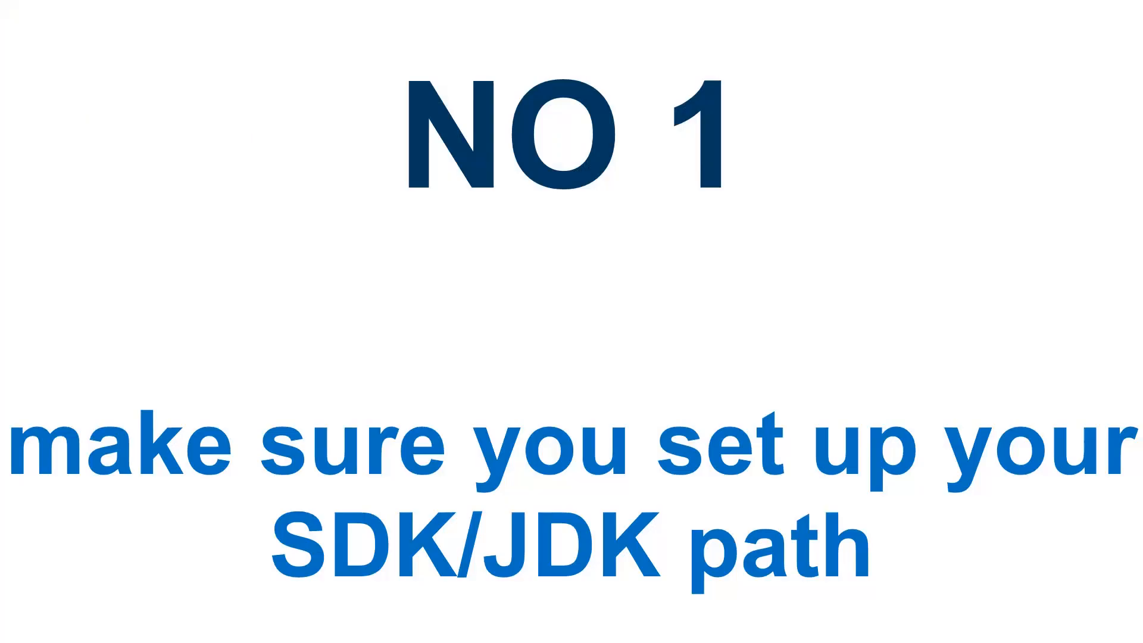
- Tick 'Installed with Unity' for the Android JDK, SDK, NDK and Gradle in External Tools, then close Preferences
left_click(43, 35)
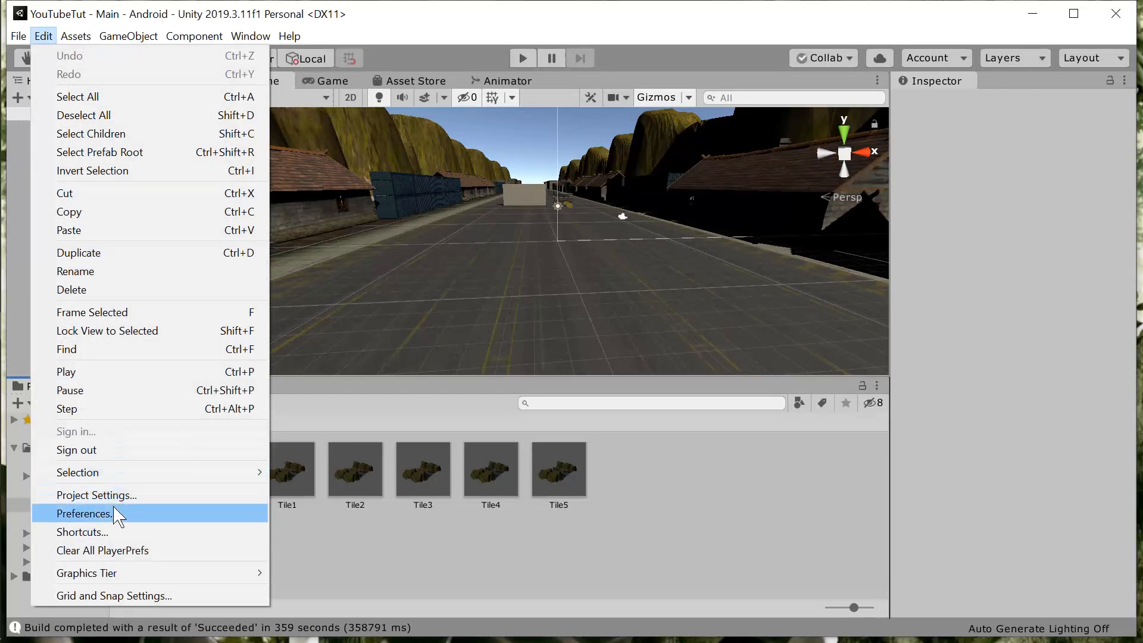
left_click(86, 513)
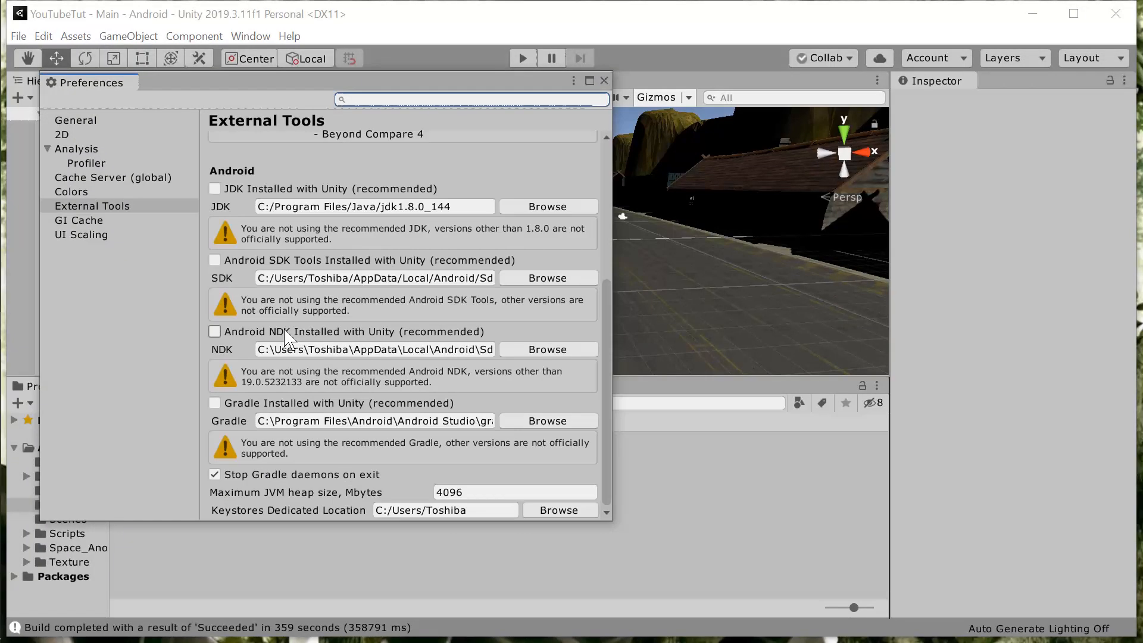
left_click(214, 189)
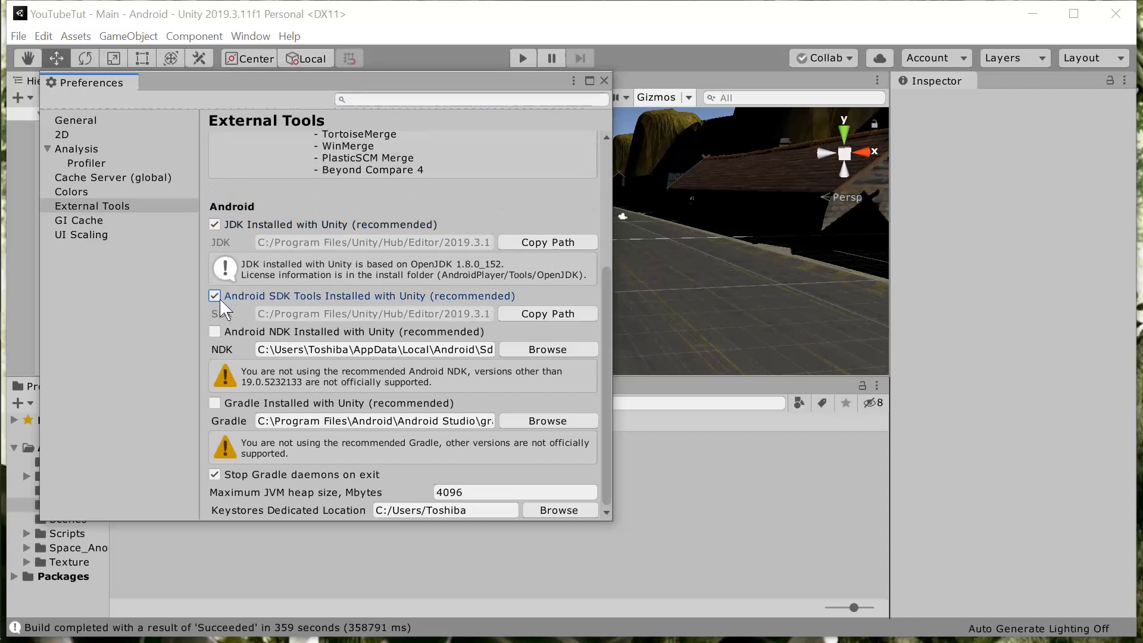
left_click(214, 331)
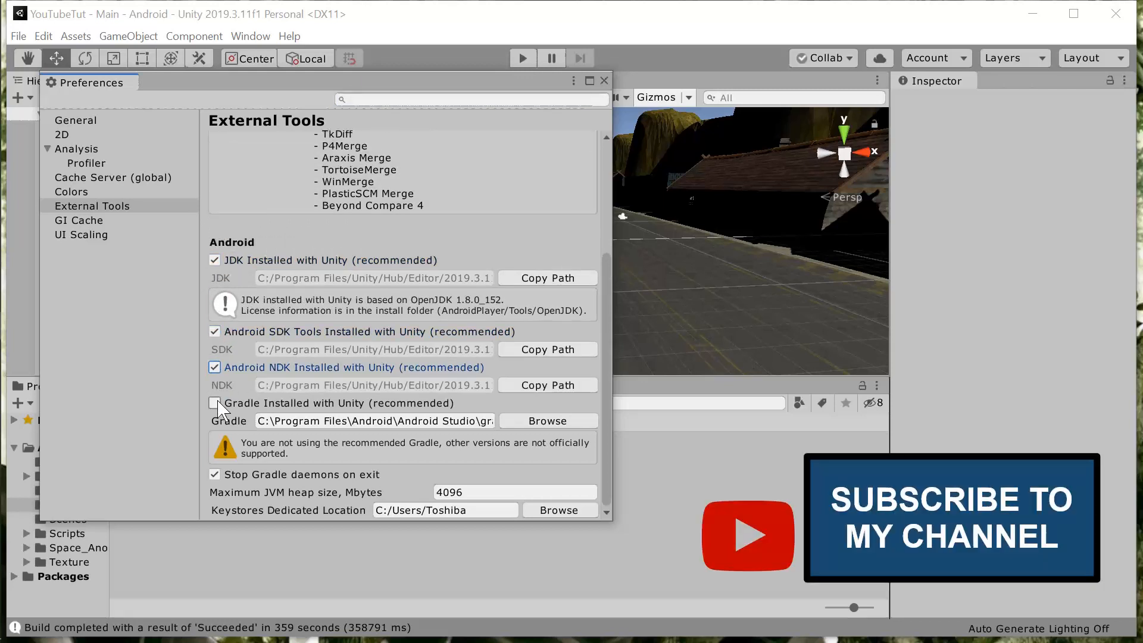
left_click(214, 403)
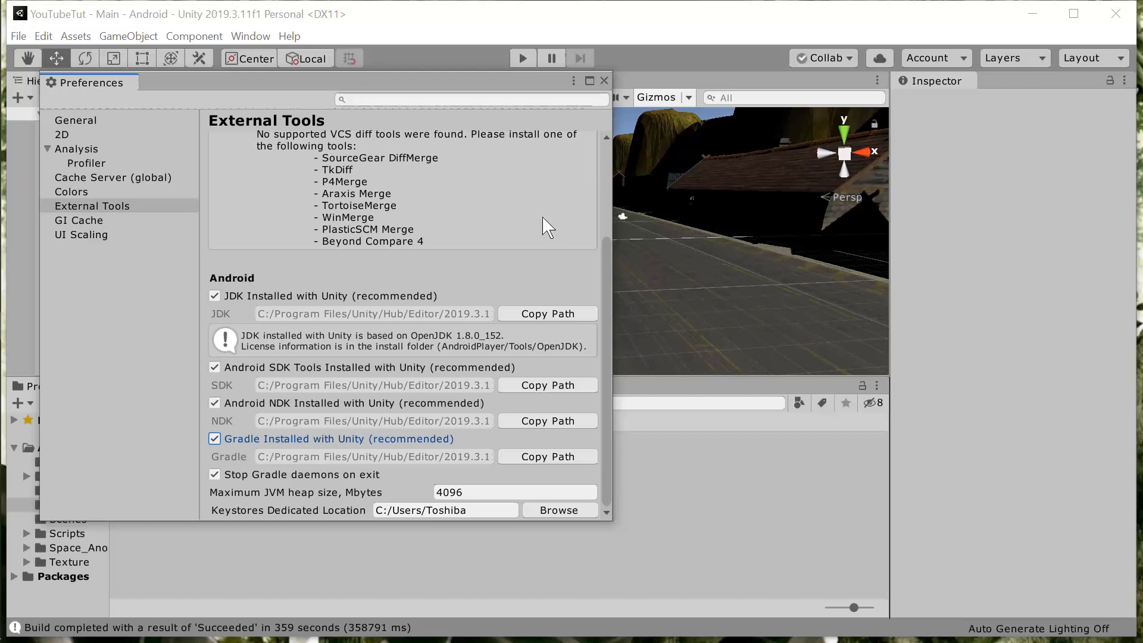
mouse_move(390, 273)
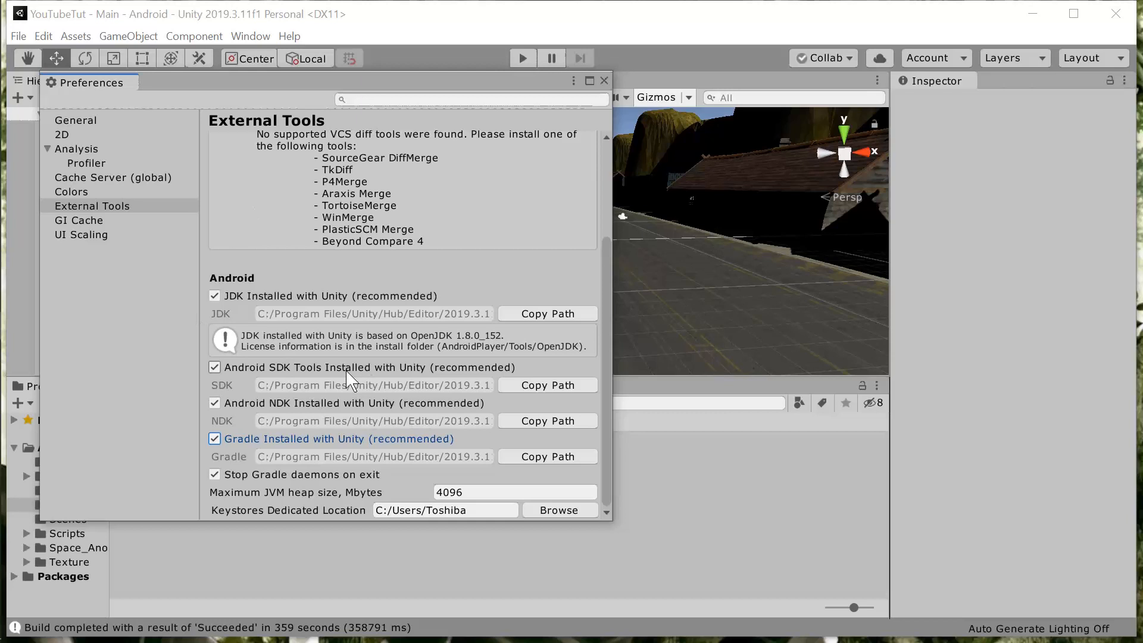
left_click(604, 81)
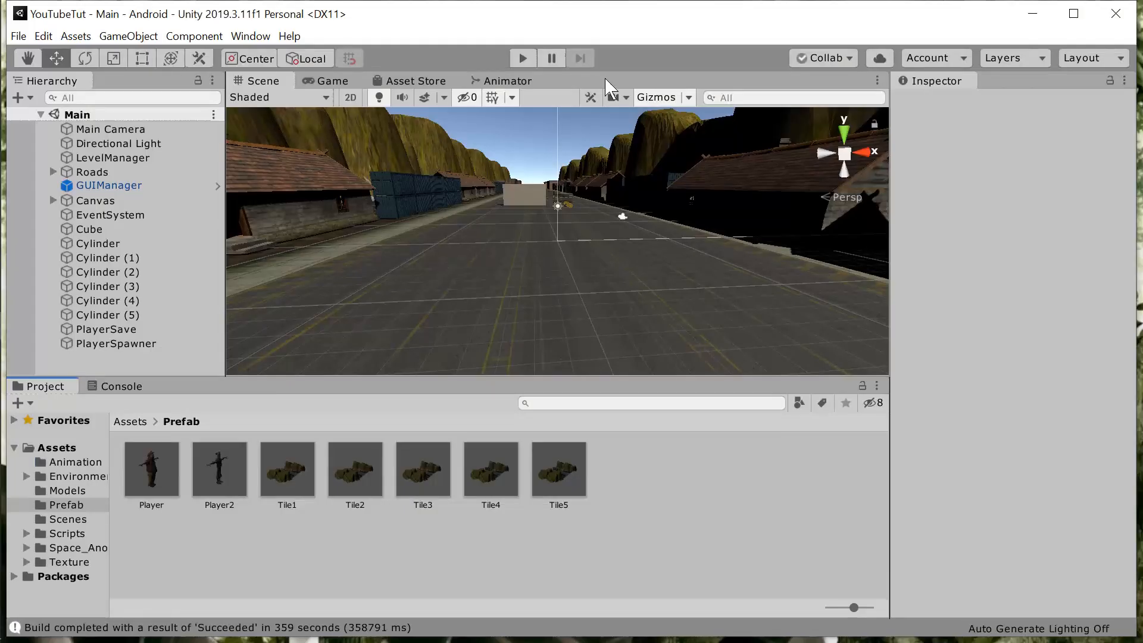
- Reconfirm in External Tools that JDK, SDK, NDK and Gradle all use Unity's bundled versions
left_click(42, 36)
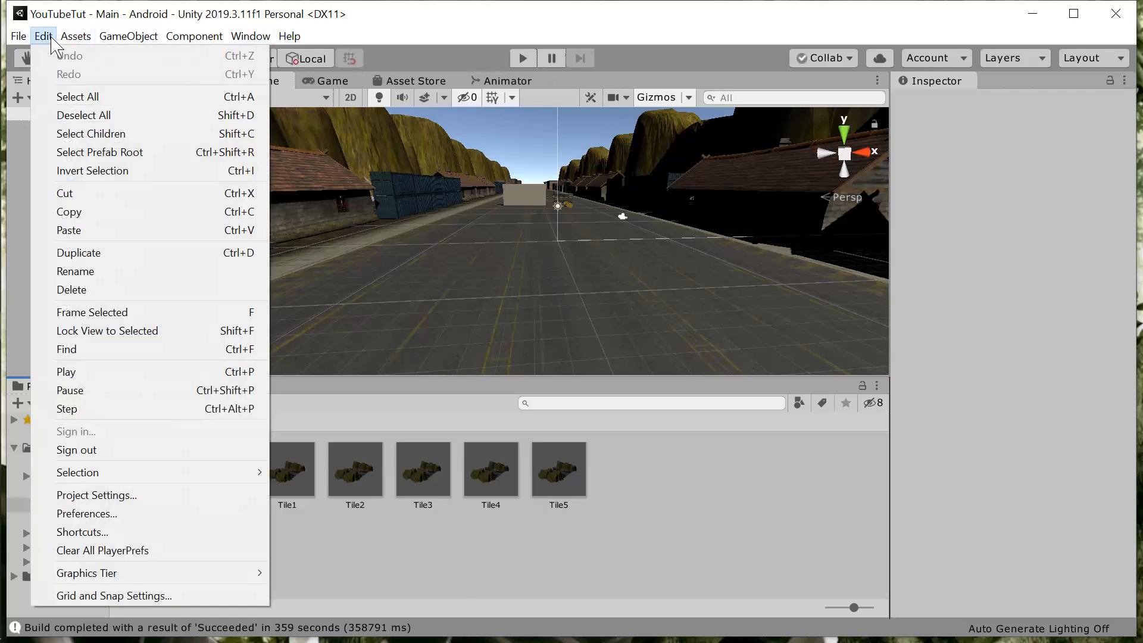
mouse_move(175, 495)
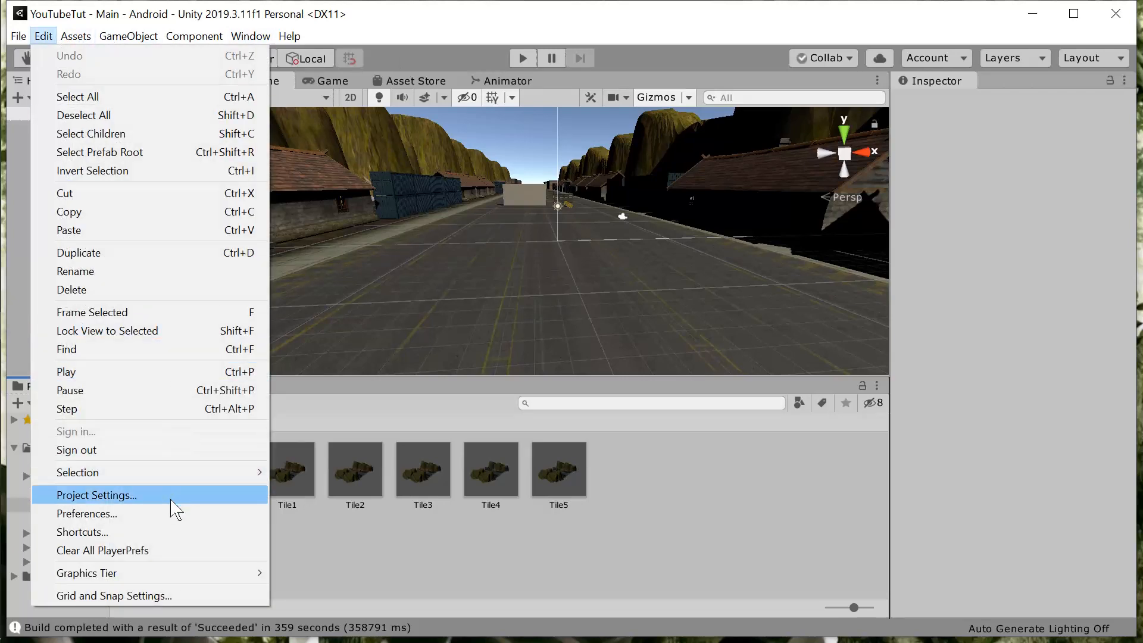
left_click(86, 513)
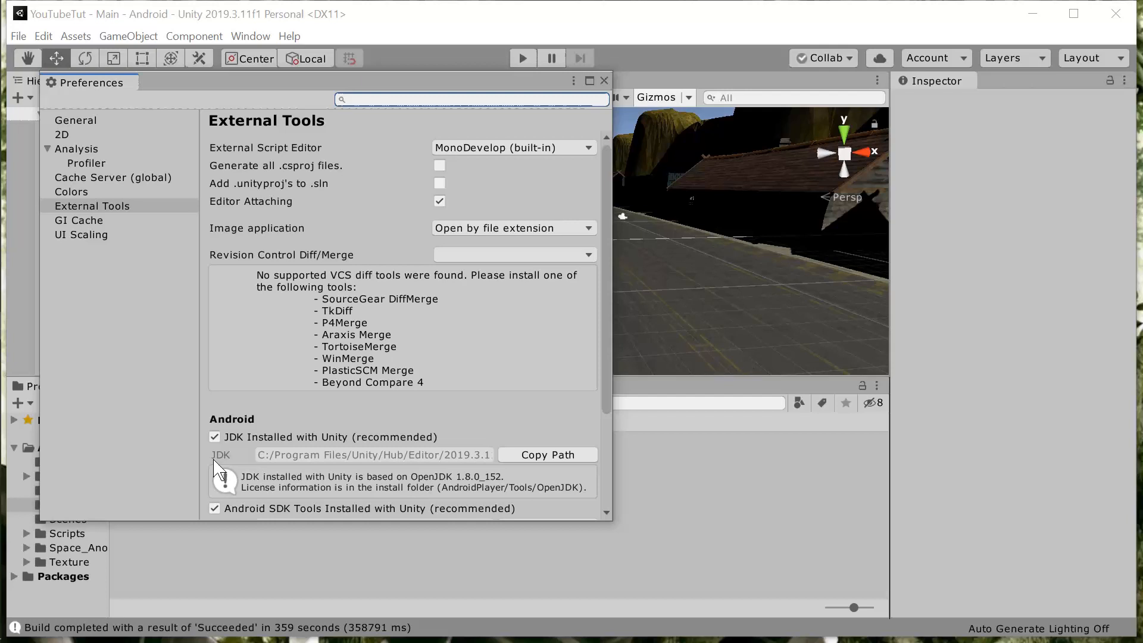
scroll("down", 3)
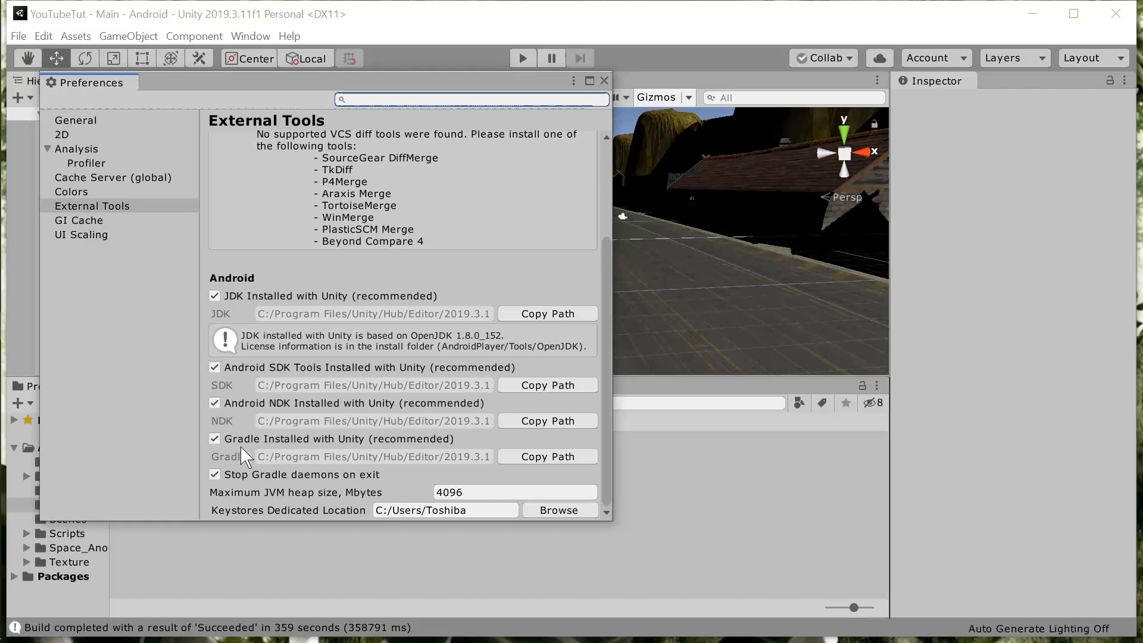
left_click(604, 80)
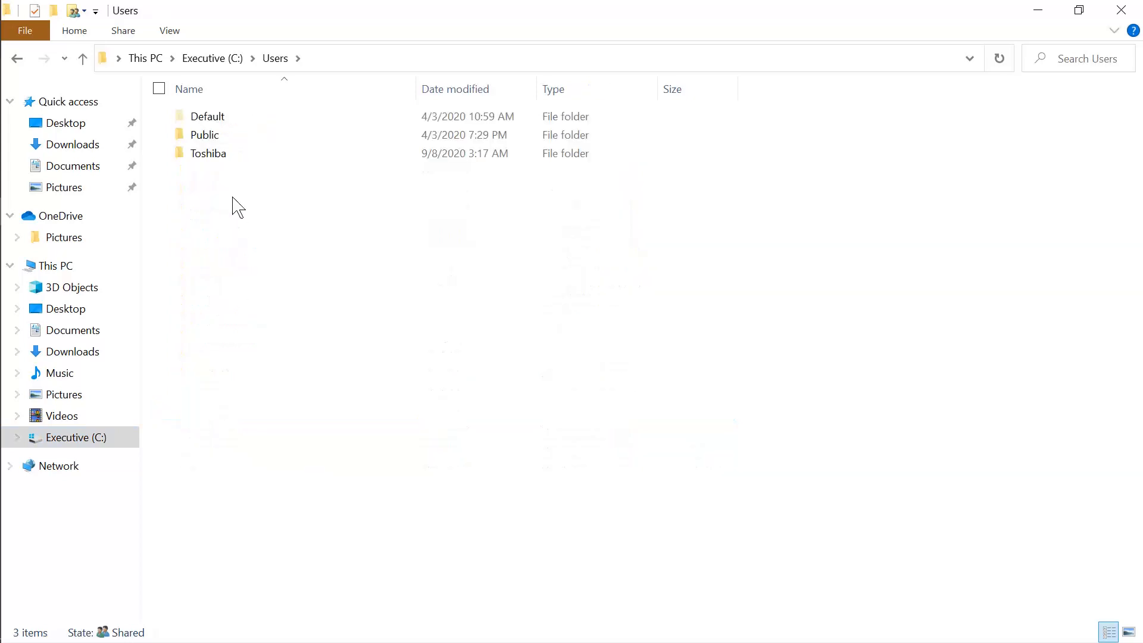
- From C:\Users enter the Toshiba user folder and select the .gradle folder for deletion
double_click(207, 154)
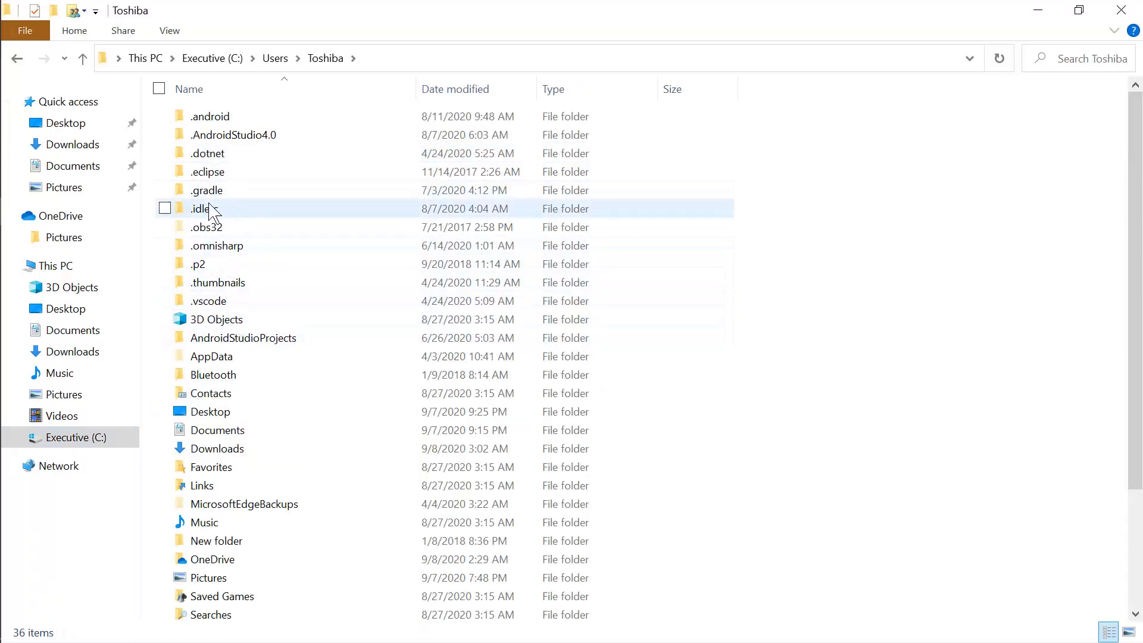
left_click(206, 191)
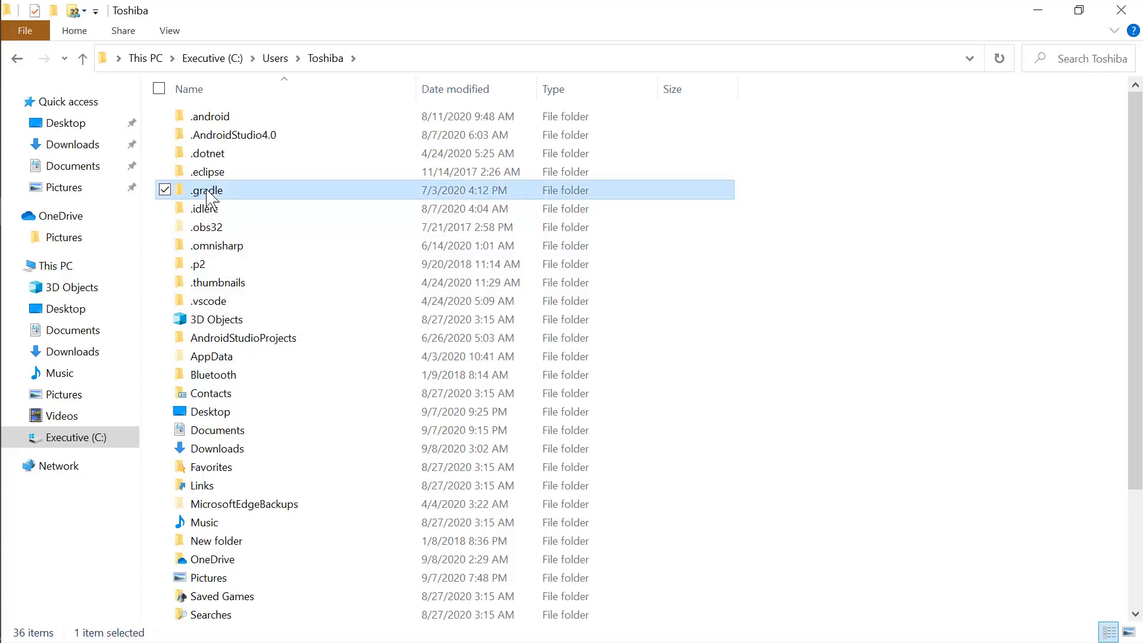
key("Delete")
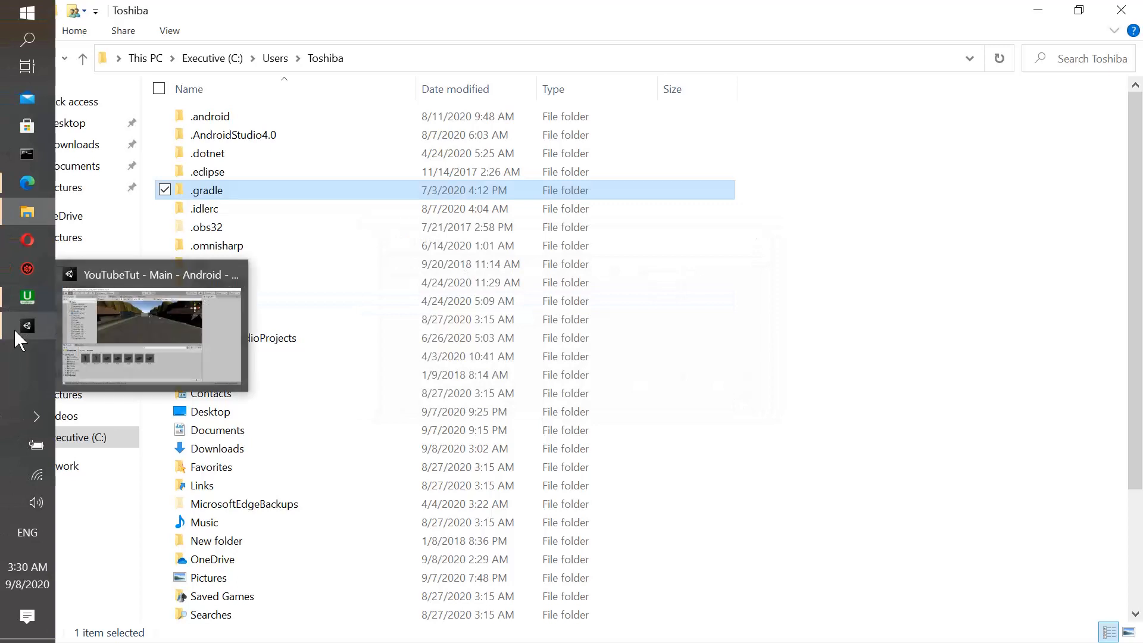
- Switch back to the Unity editor showing the Main scene
left_click(151, 333)
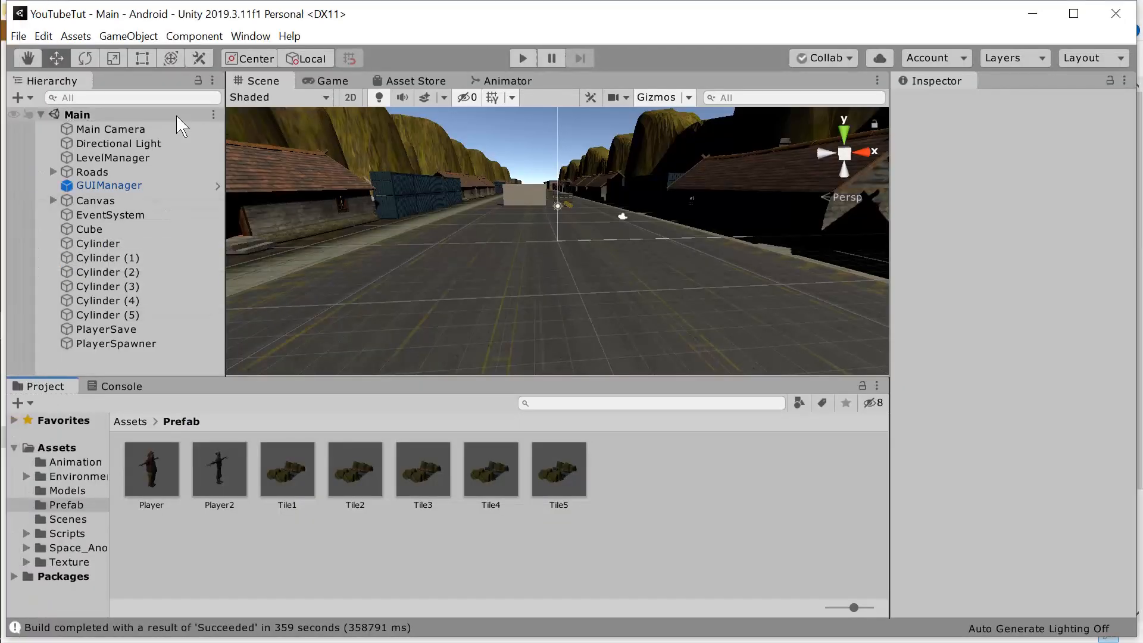
left_click(18, 36)
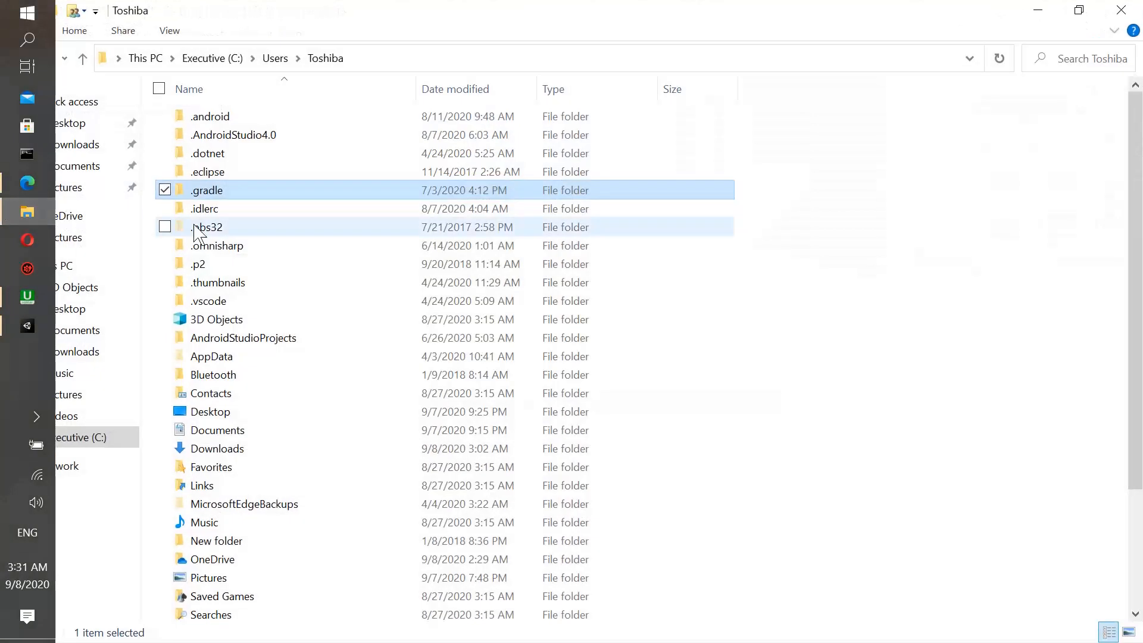
- Browse into .gradle\wrapper\dists\gradle-6.1.1-all and its subfolder holding the downloaded archive
double_click(206, 189)
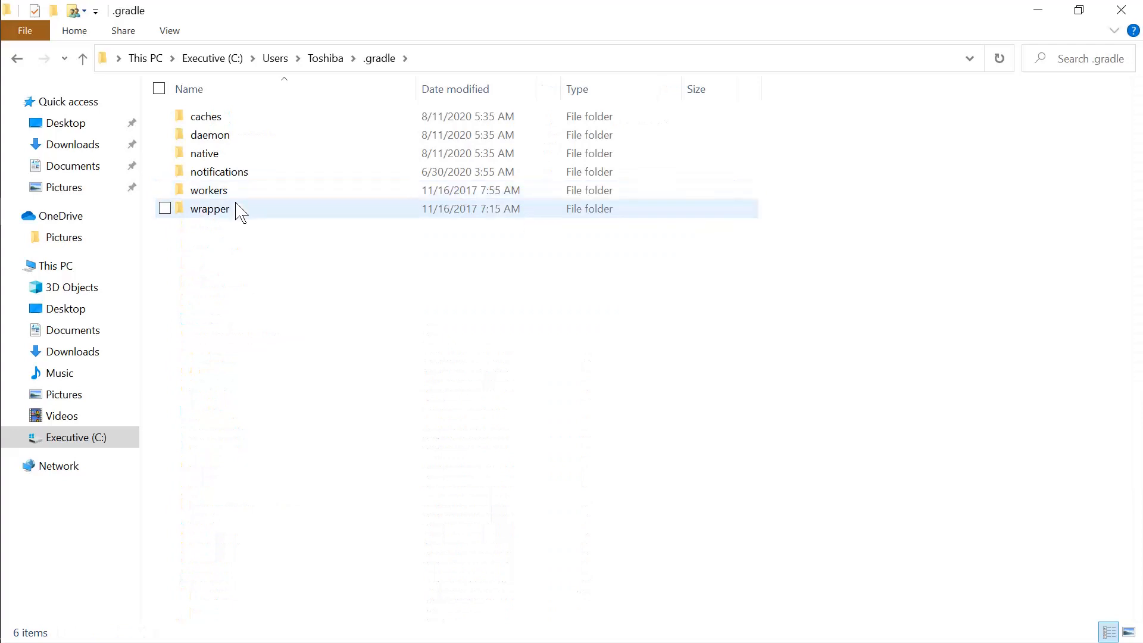
double_click(209, 209)
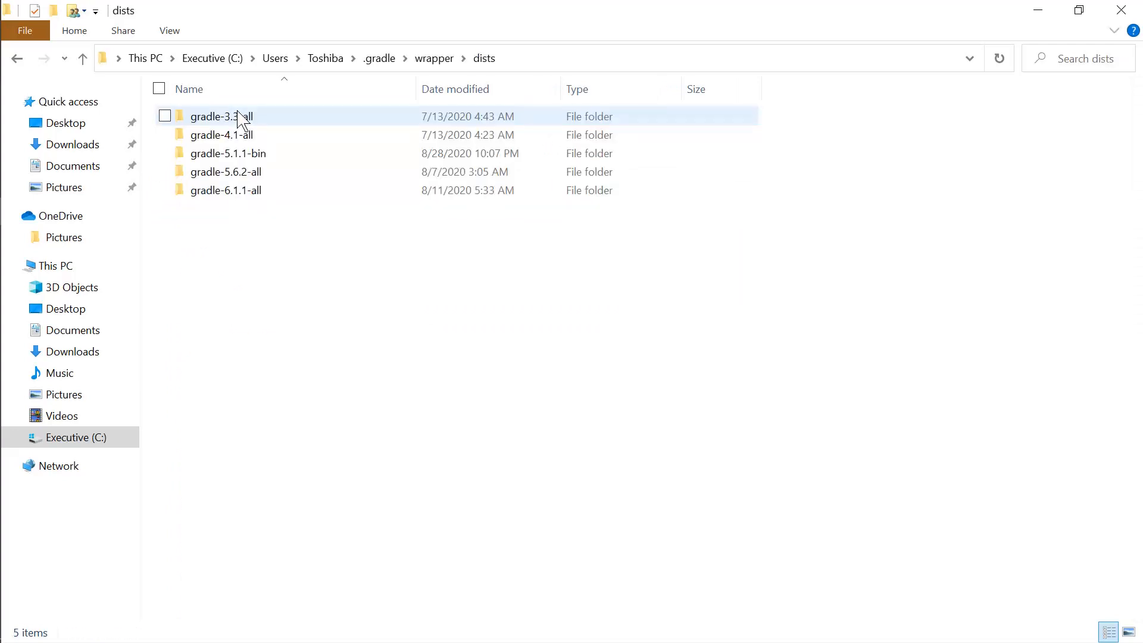
left_click(227, 171)
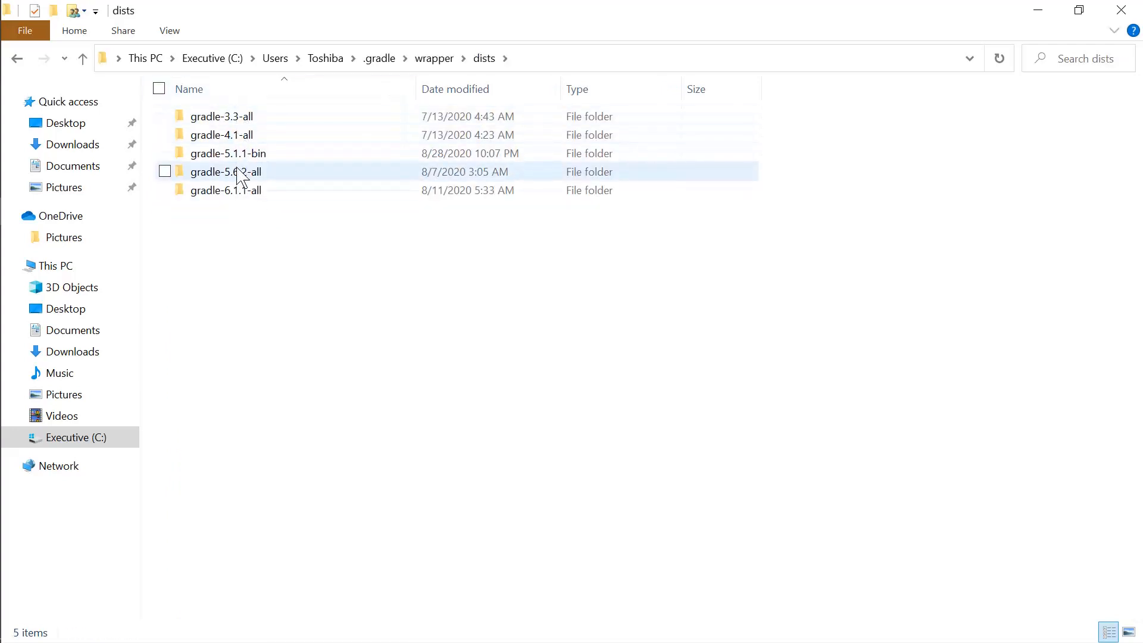
left_click(225, 190)
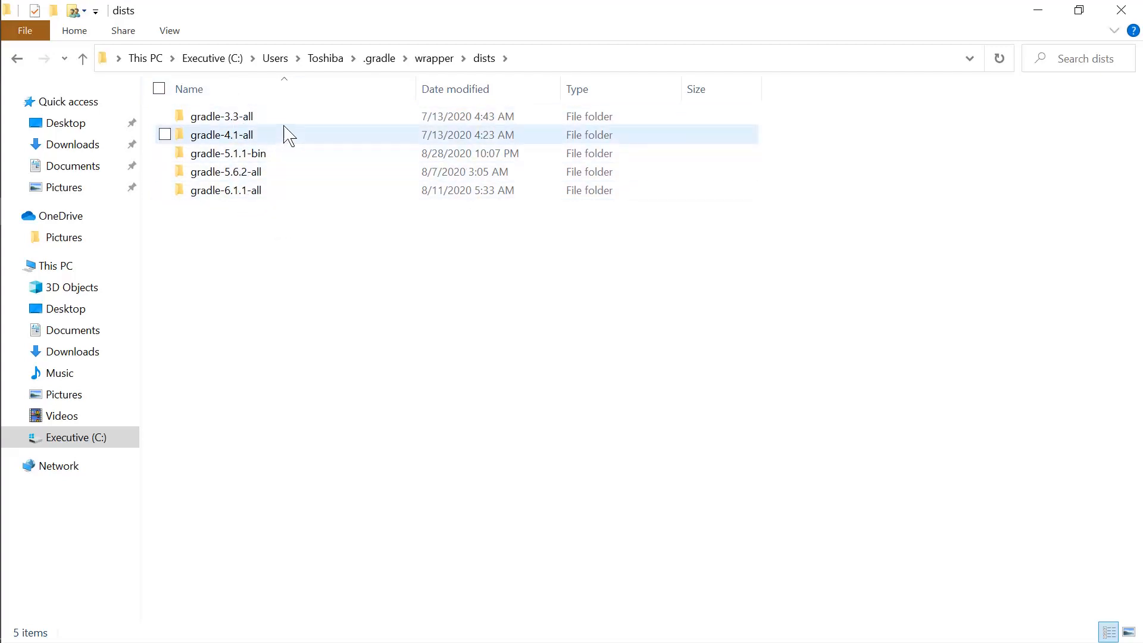
left_click(227, 153)
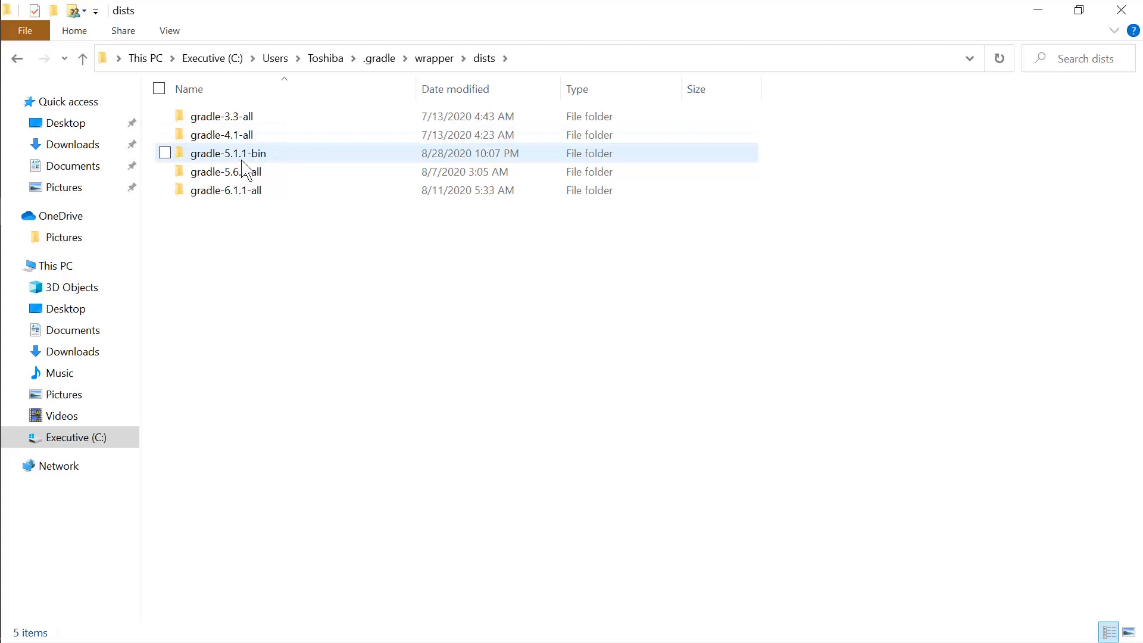
left_click(227, 190)
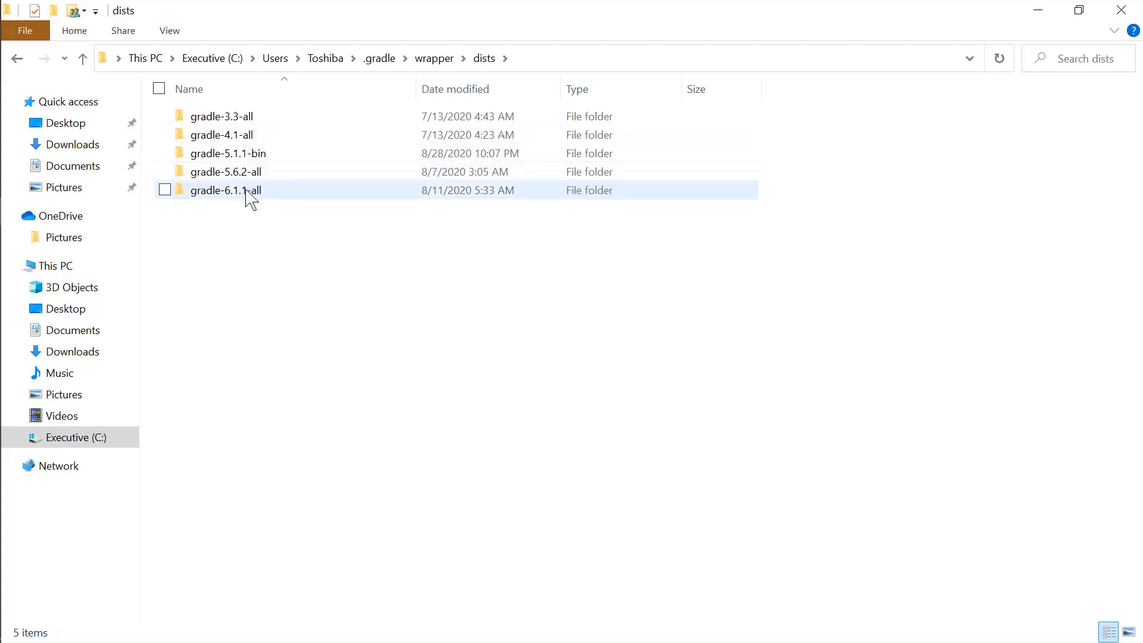
double_click(226, 190)
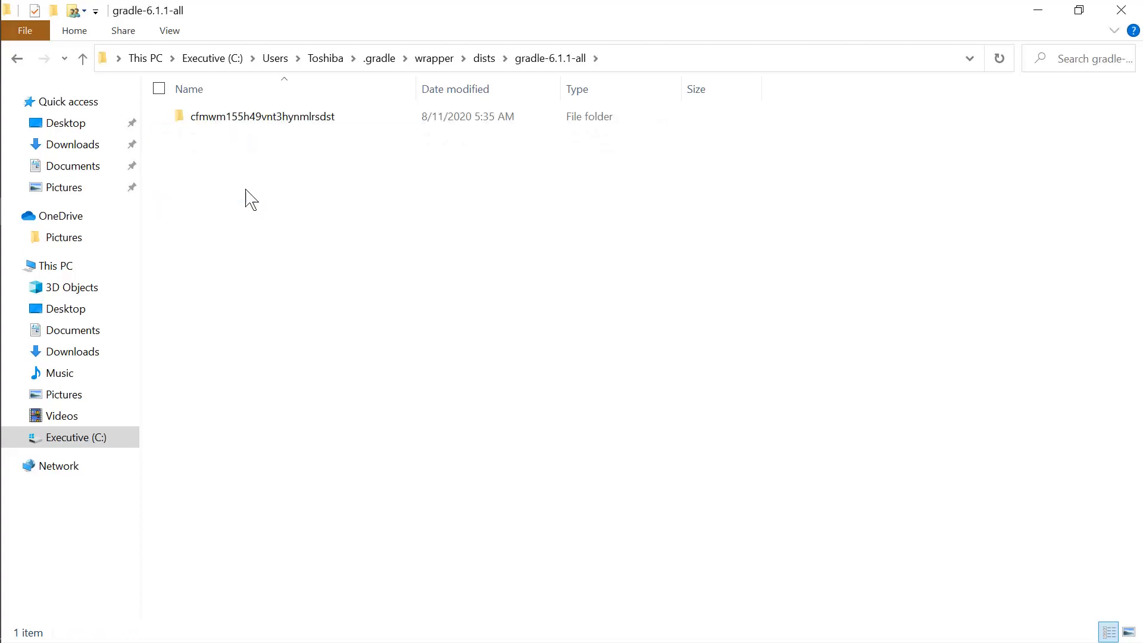
double_click(262, 115)
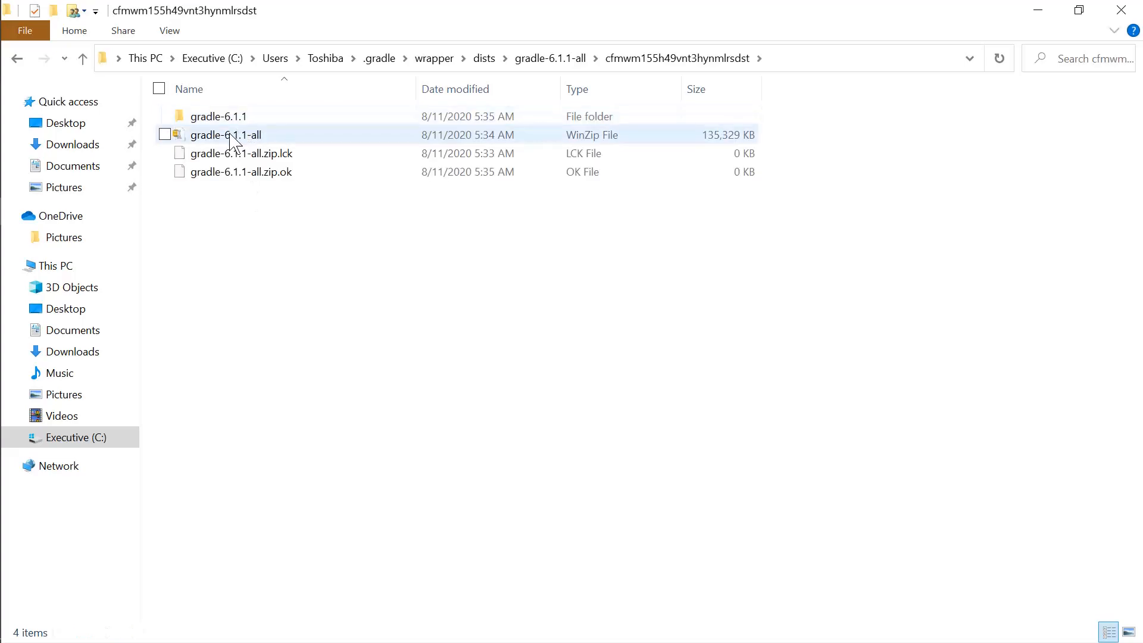
mouse_move(227, 135)
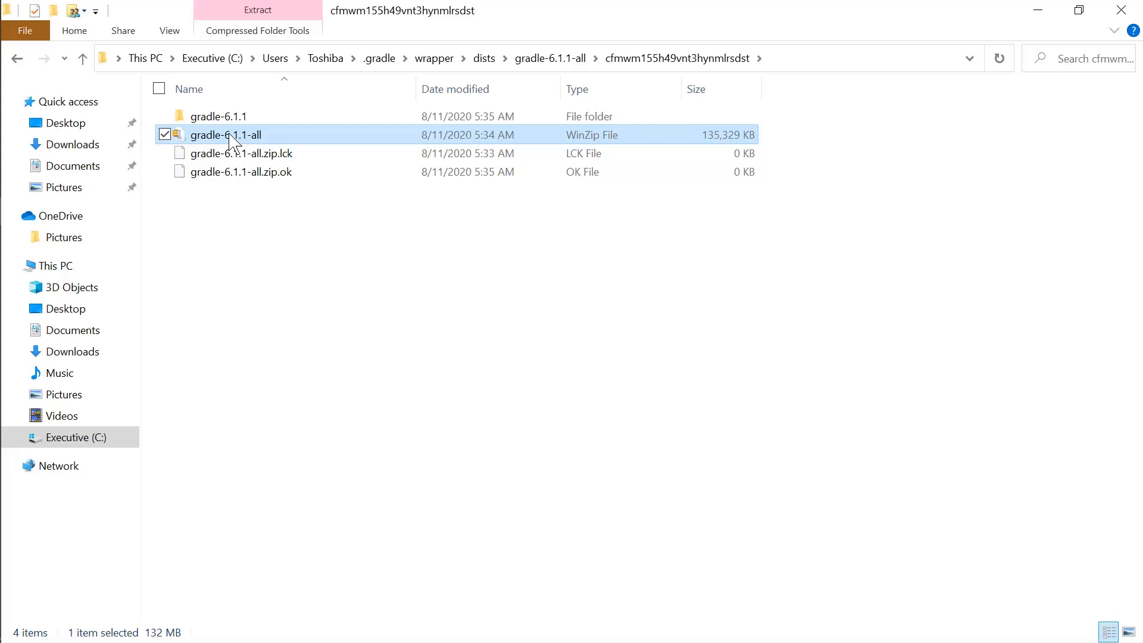
- Send the cached gradle-6.1.1-all zip to the Recycle Bin and confirm the deletion
double_click(226, 134)
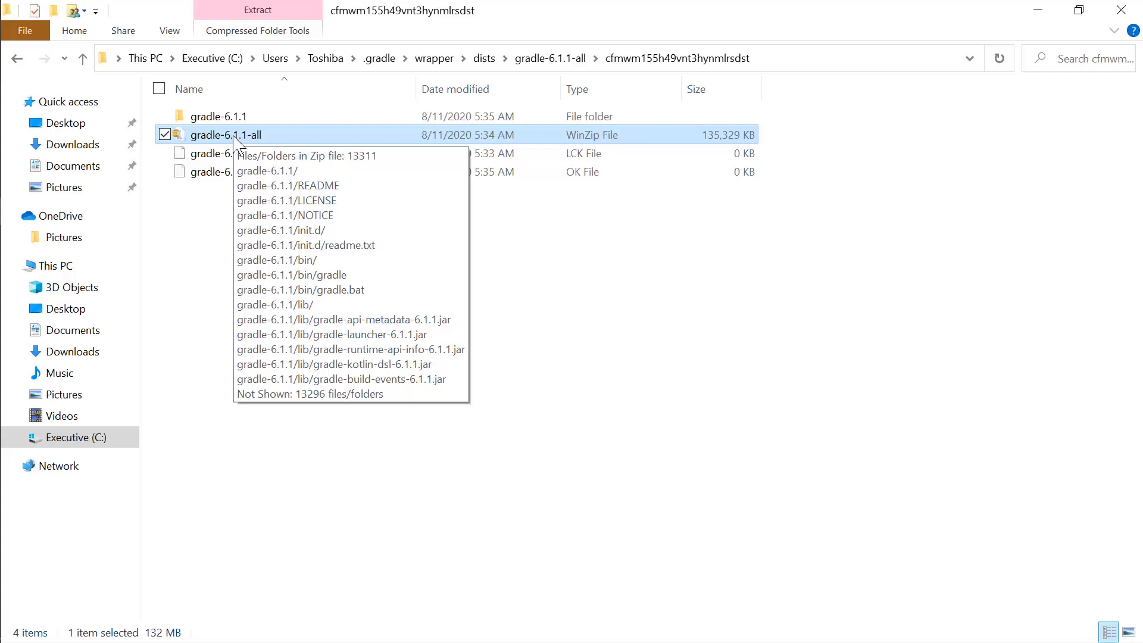
key("Delete")
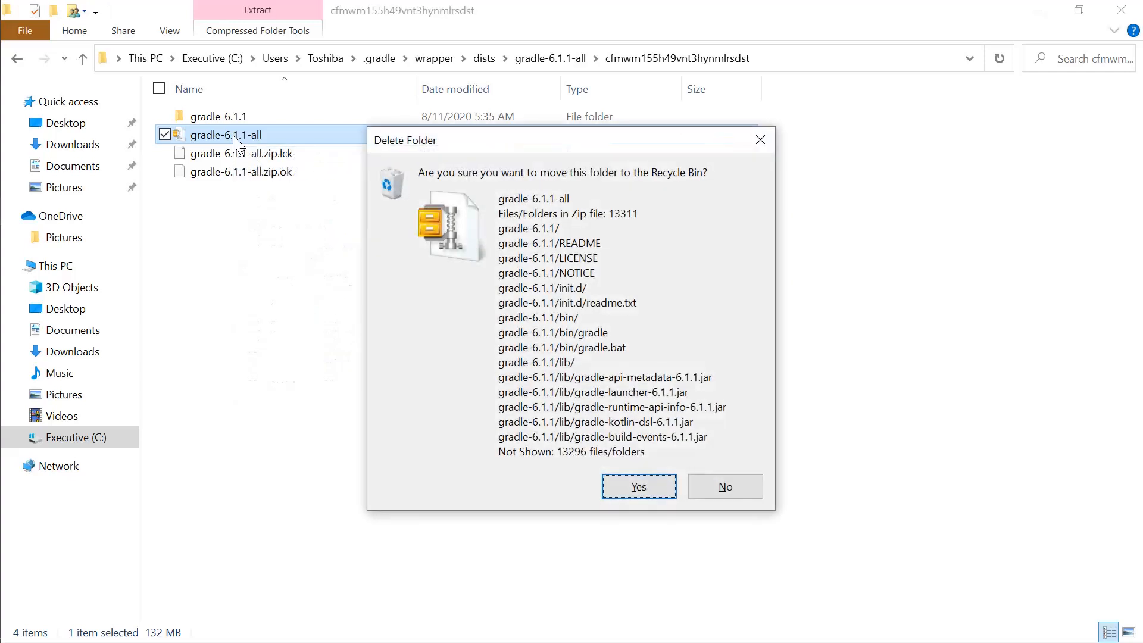
mouse_move(641, 388)
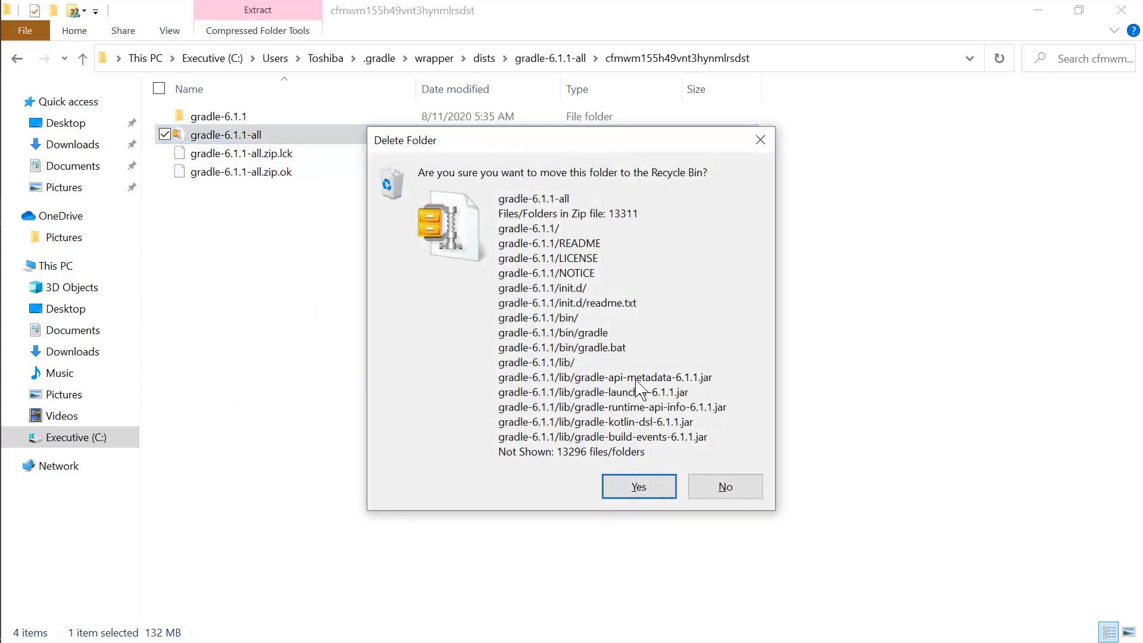
left_click(724, 485)
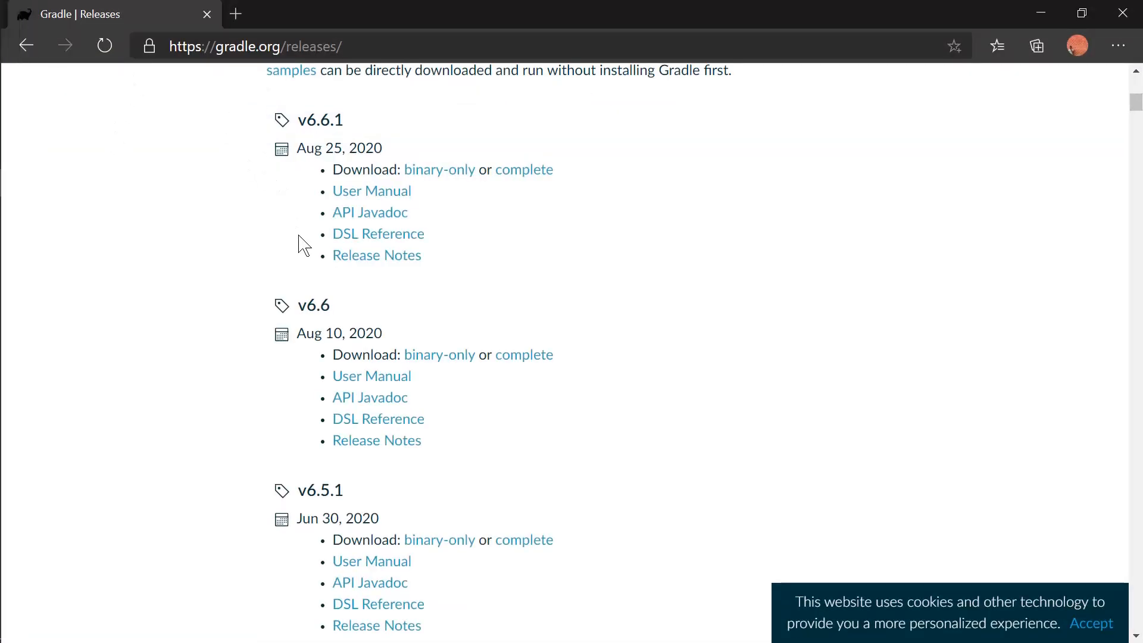
- Scroll the gradle.org releases list showing the v6.6.1, v6.6 and v6.5.1 downloads
scroll("up", 3)
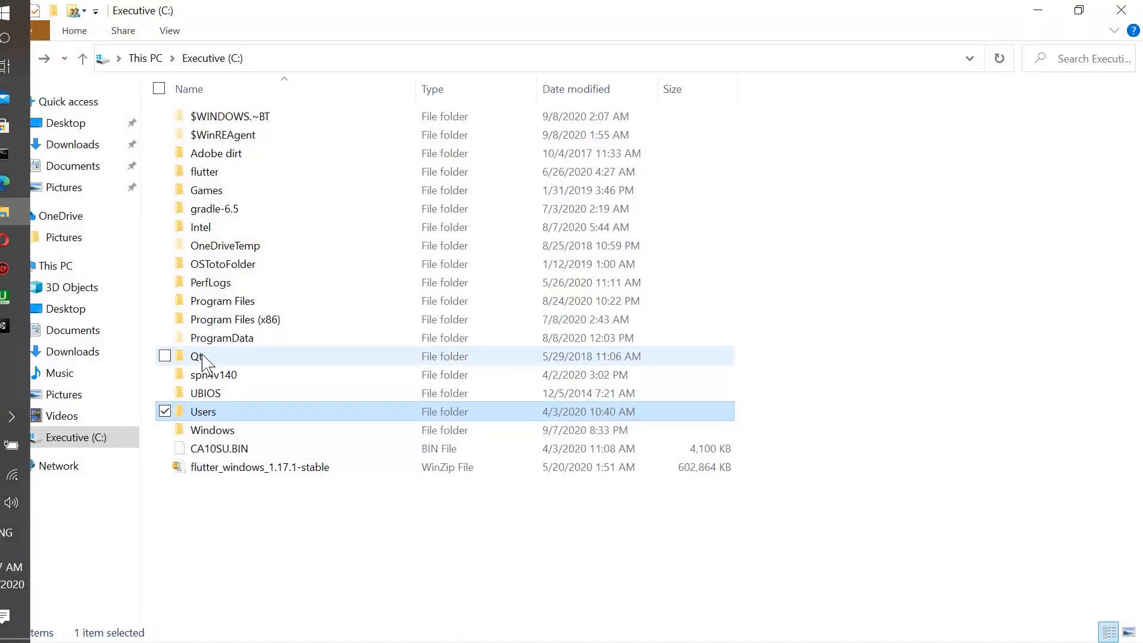
mouse_move(204, 361)
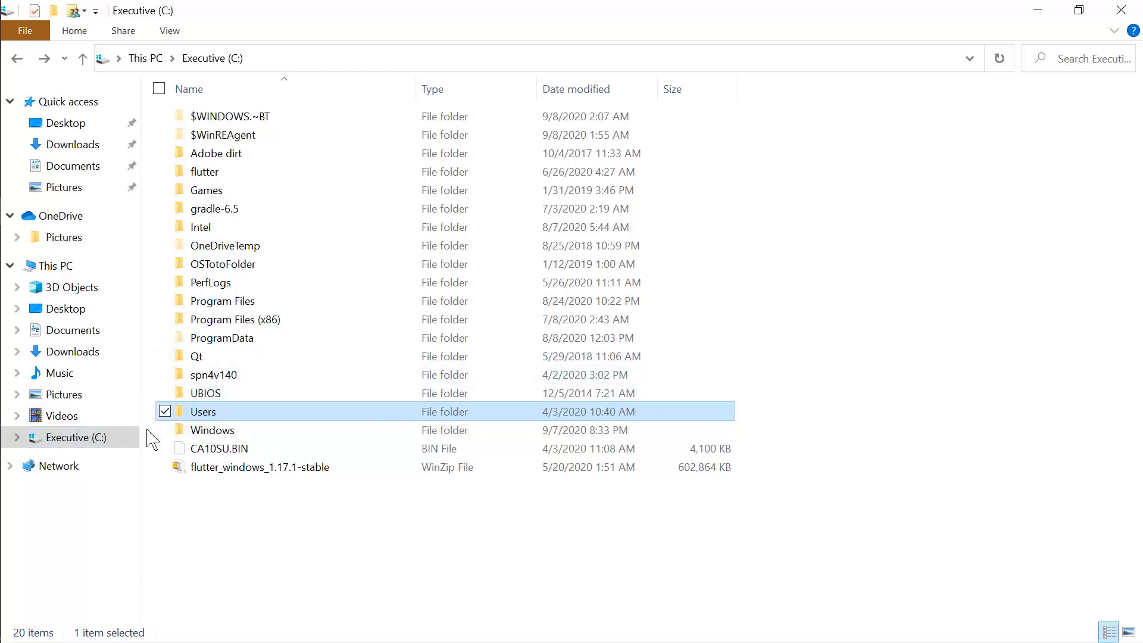
- From the C: drive enter Users, the user's home folder and its .android folder to check the contents
double_click(202, 411)
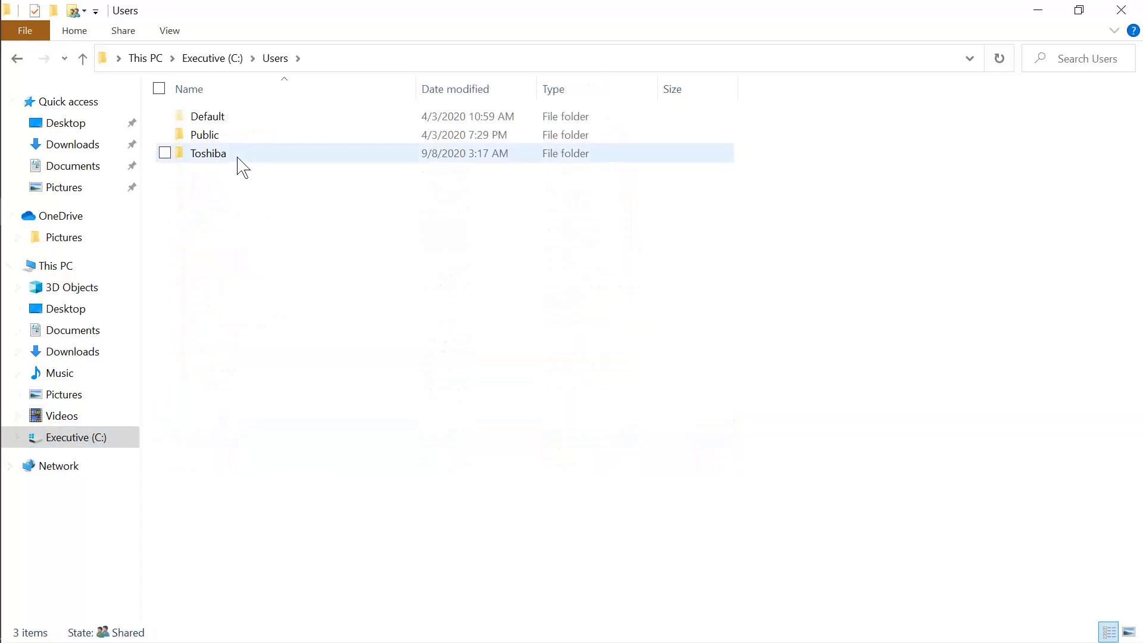
double_click(207, 153)
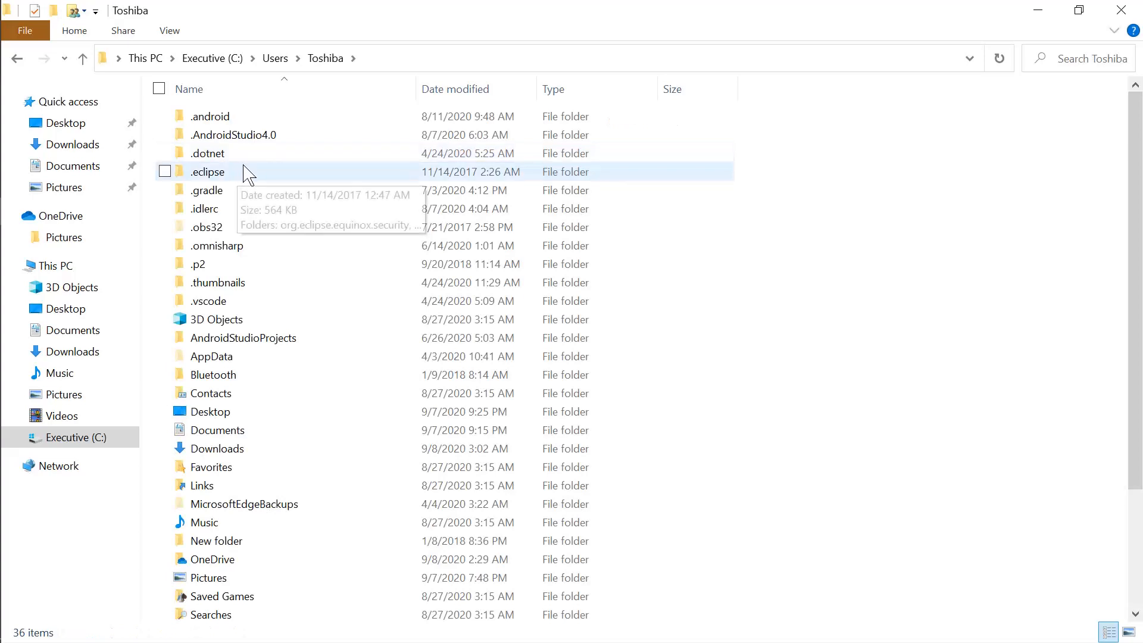
double_click(209, 115)
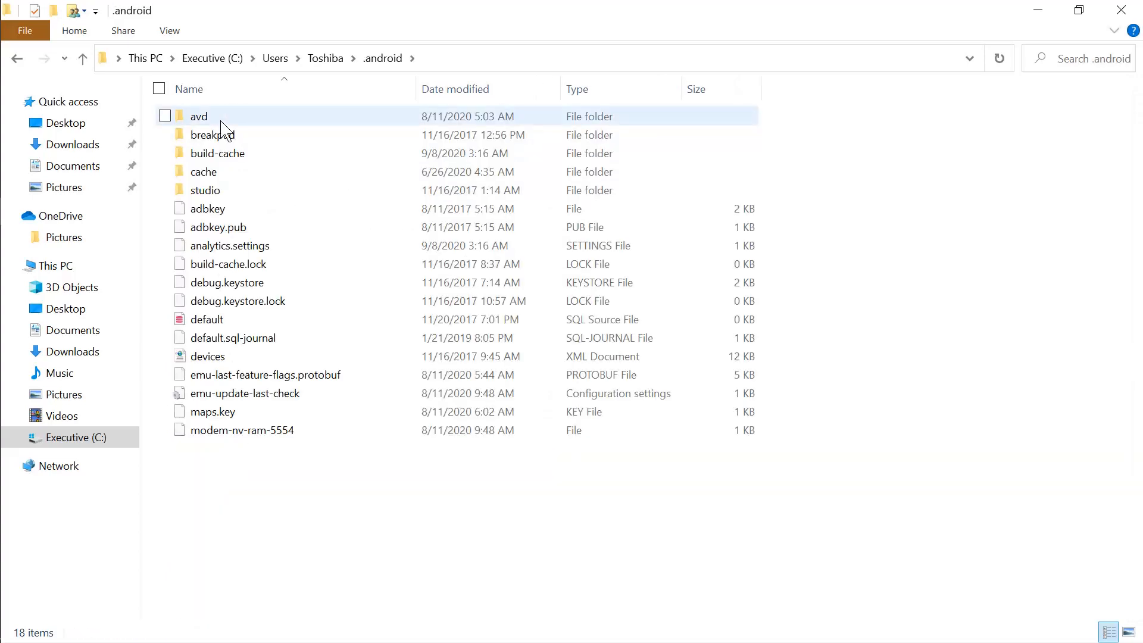
left_click(302, 495)
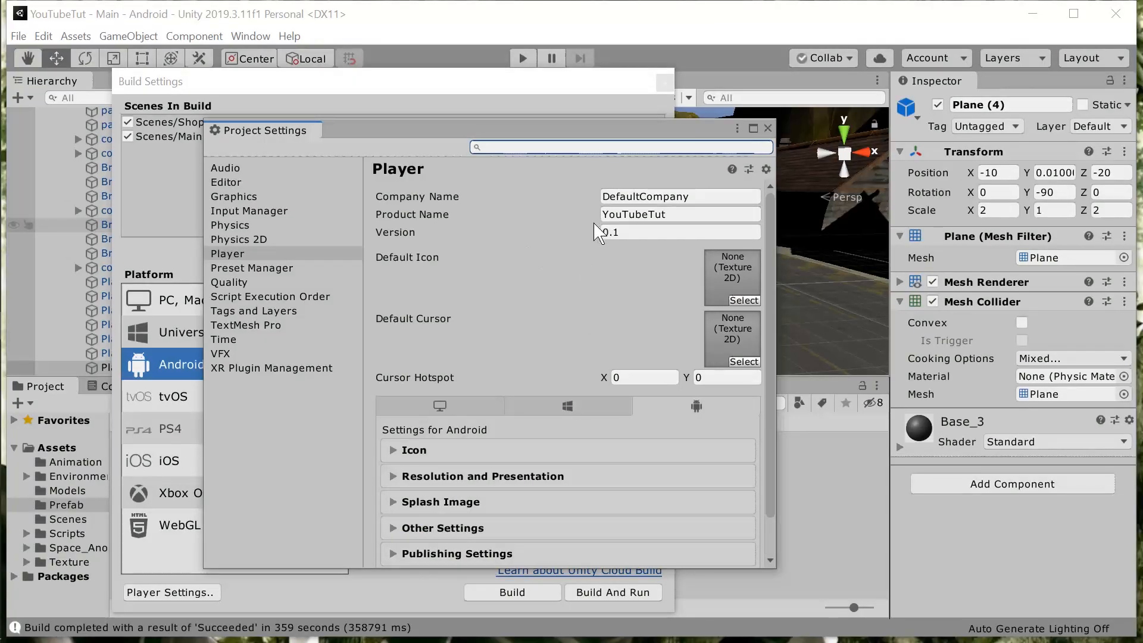
- Inspect the app Version field, currently 0.1, in the Android Player settings
left_click(678, 232)
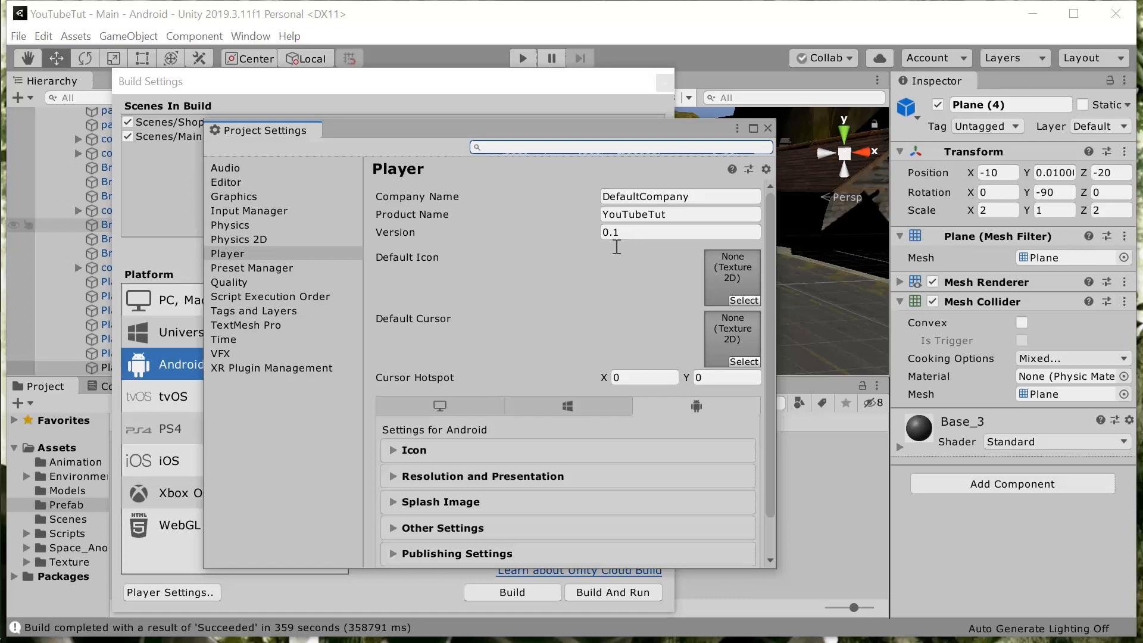
left_click(680, 232)
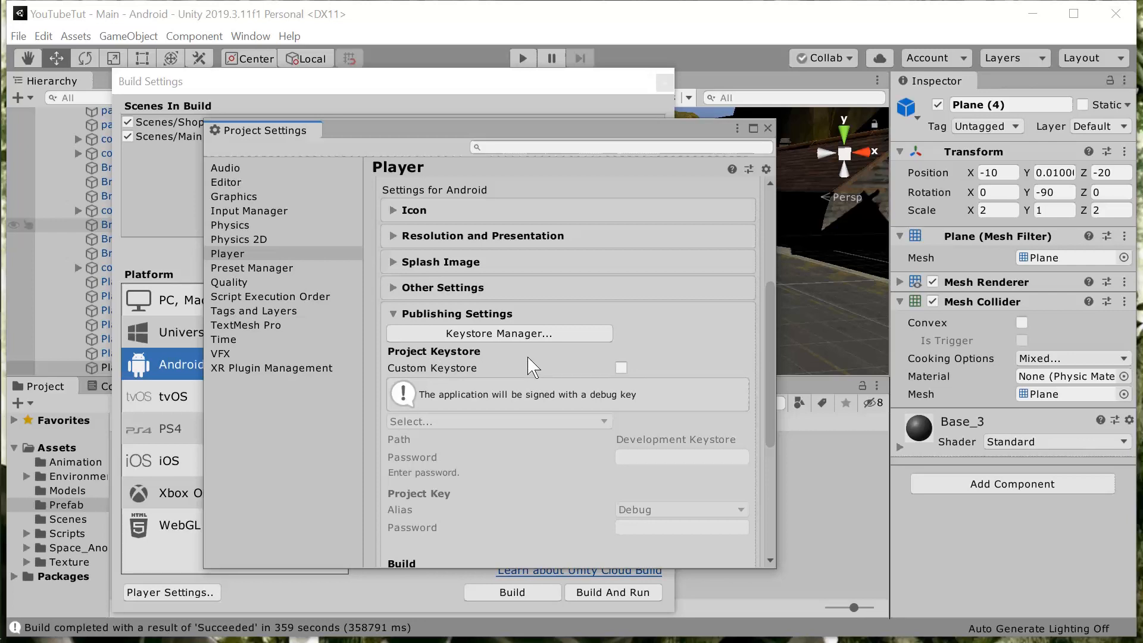
mouse_move(597, 399)
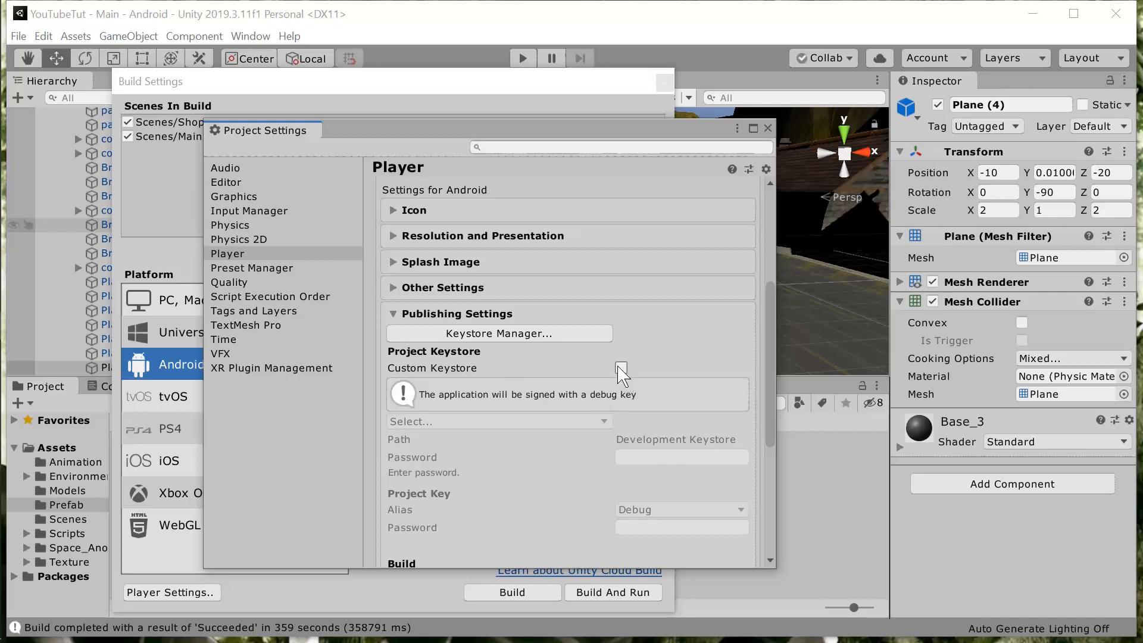
mouse_move(494, 372)
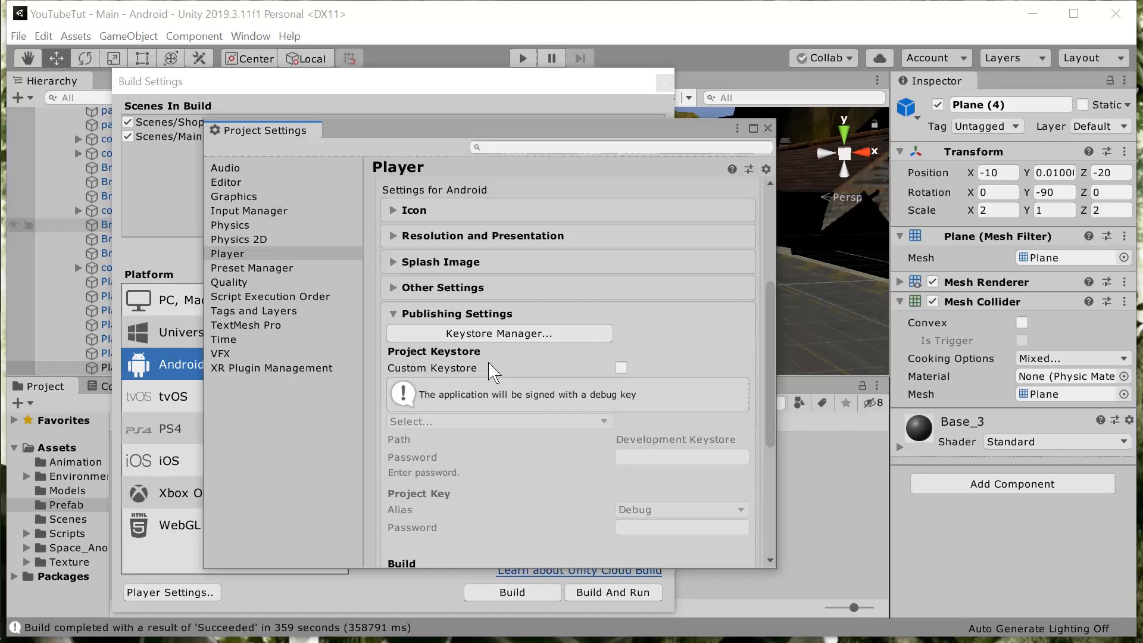
- Bring up the Keystore Manager from Publishing Settings, where the app uses a debug key, then close it
left_click(499, 333)
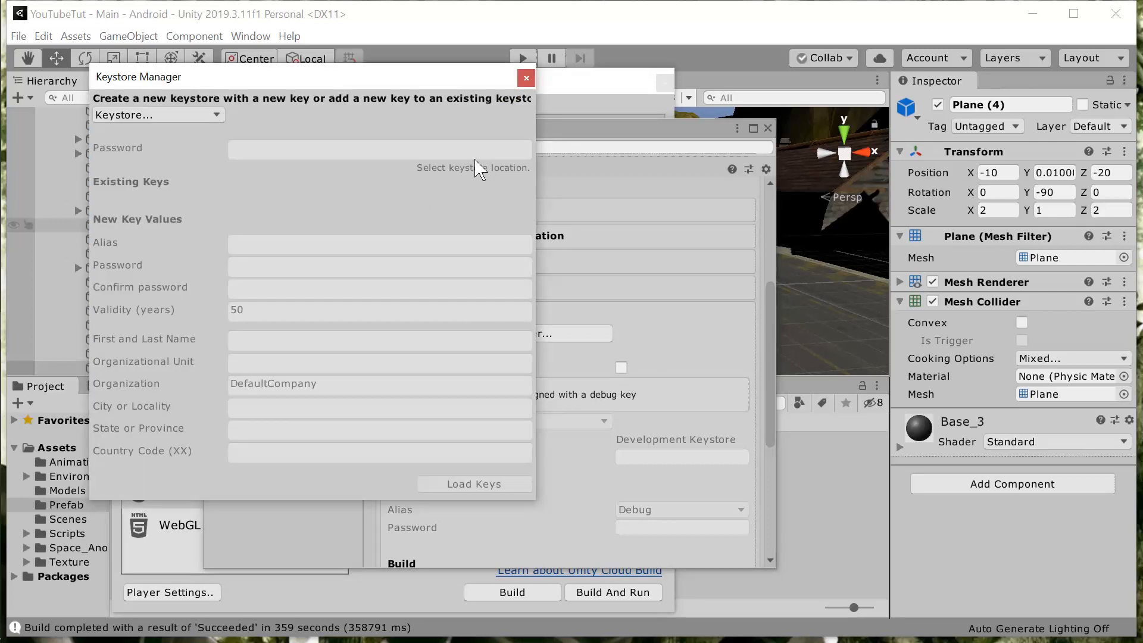
left_click(525, 79)
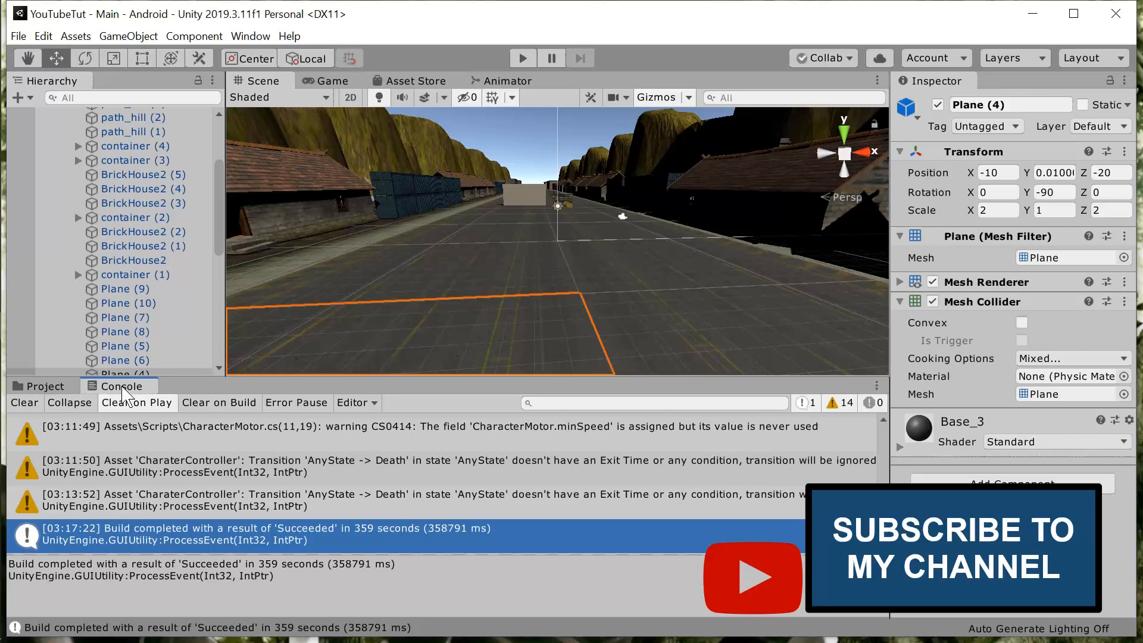
mouse_move(180, 431)
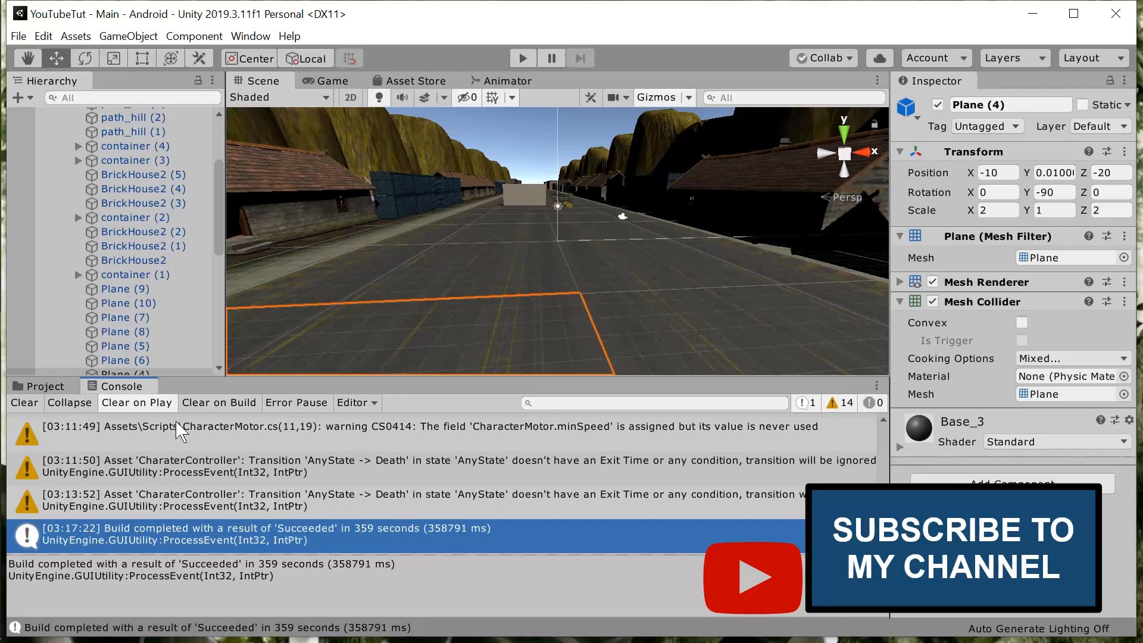
mouse_move(257, 437)
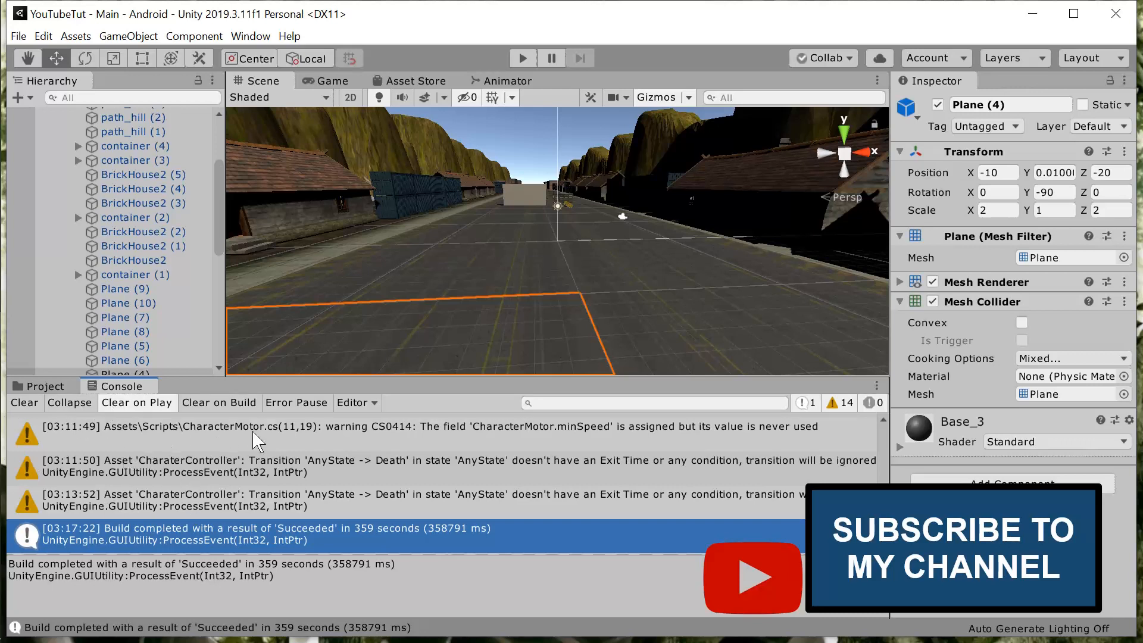